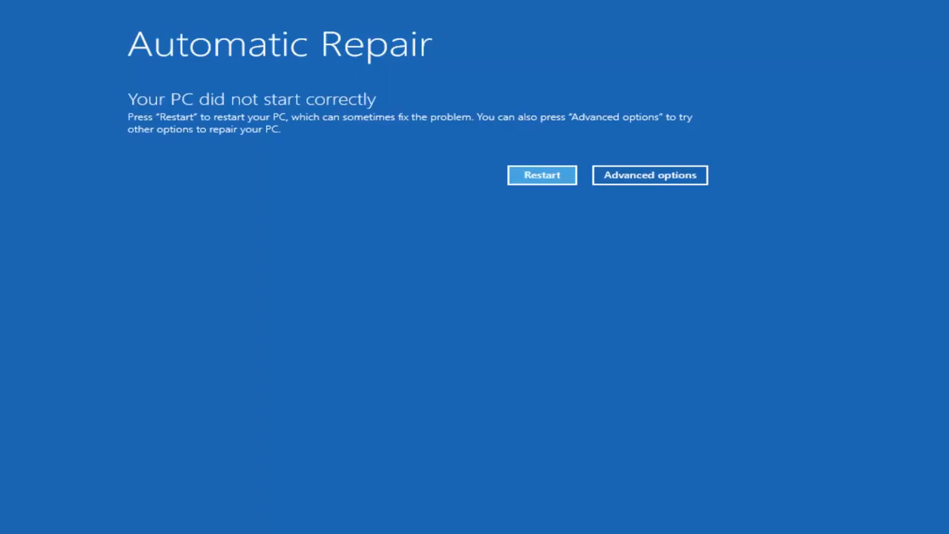
{"action": "mouse_move", "coordinate": [635, 185]}
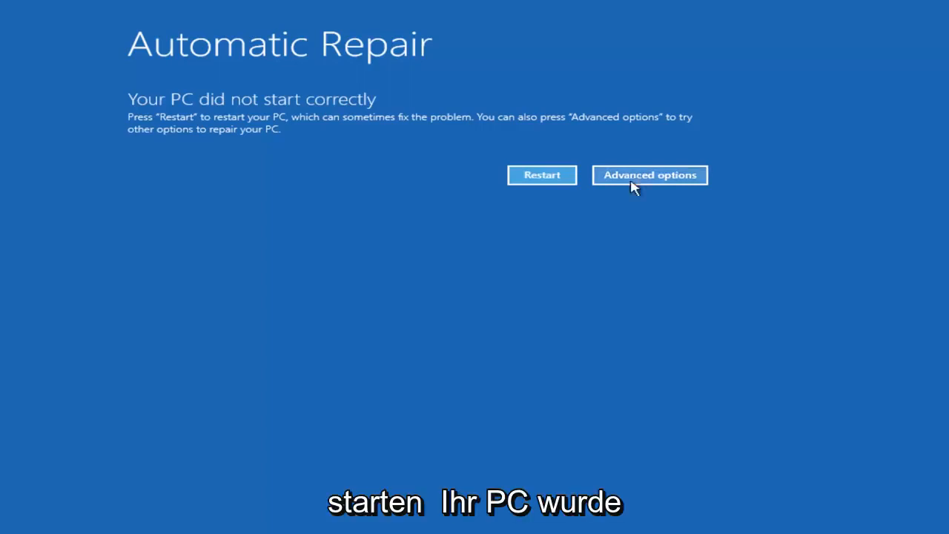
{"action": "mouse_move", "coordinate": [152, 121]}
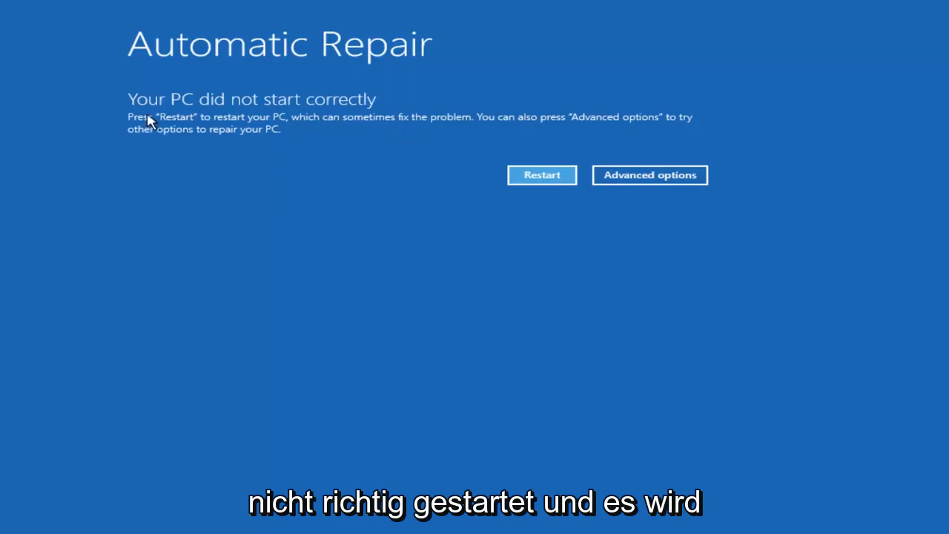
{"action": "mouse_move", "coordinate": [310, 125]}
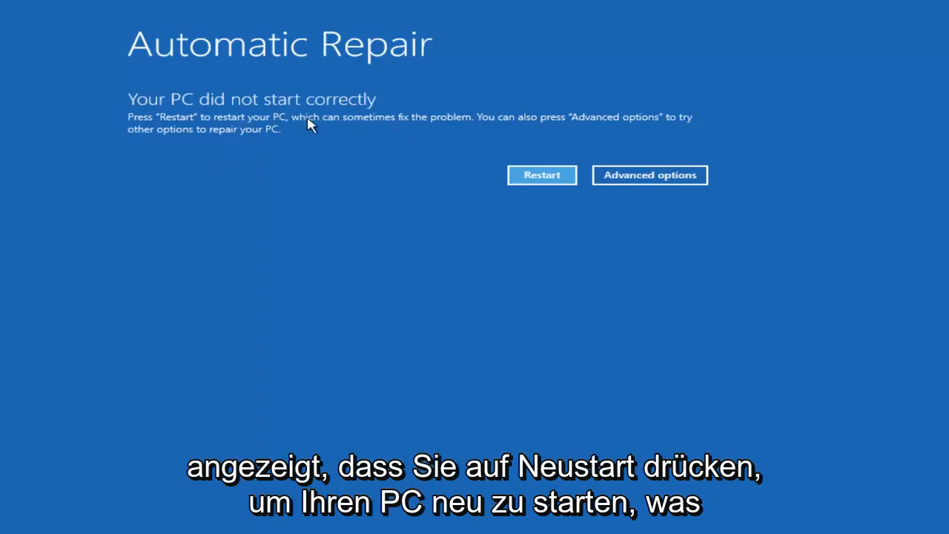
{"action": "mouse_move", "coordinate": [498, 121]}
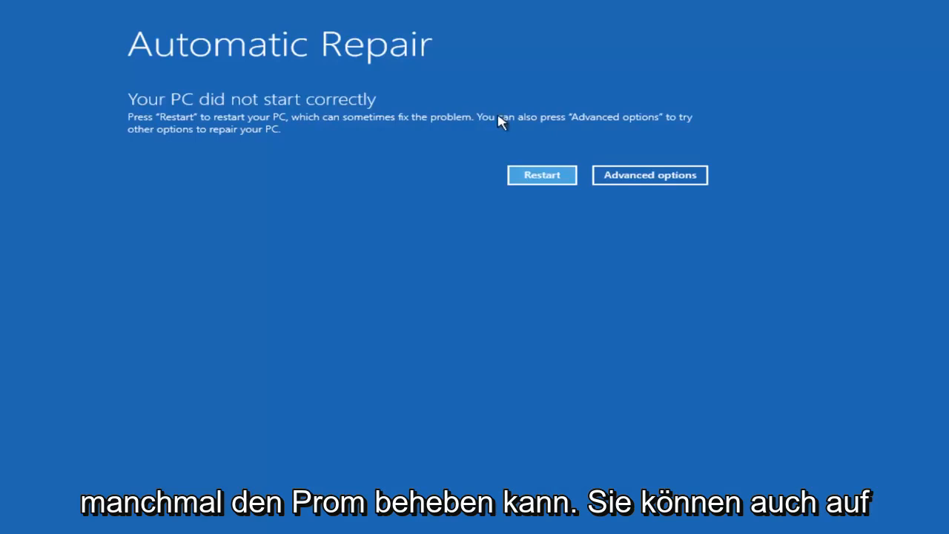
{"action": "mouse_move", "coordinate": [229, 153]}
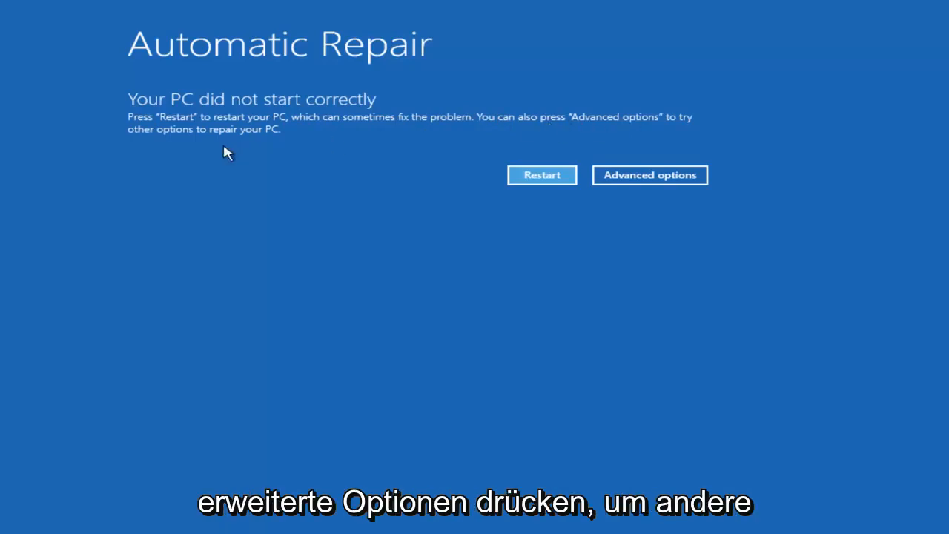
{"action": "mouse_move", "coordinate": [244, 142]}
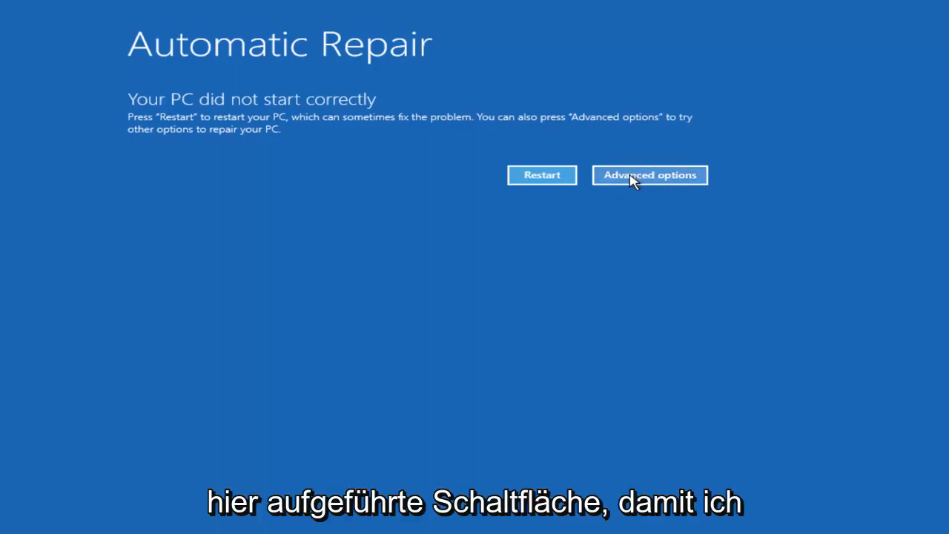
- Navigate Advanced options > Troubleshoot > Advanced options to reach the recovery tools screen
{"action": "left_click", "coordinate": [650, 175]}
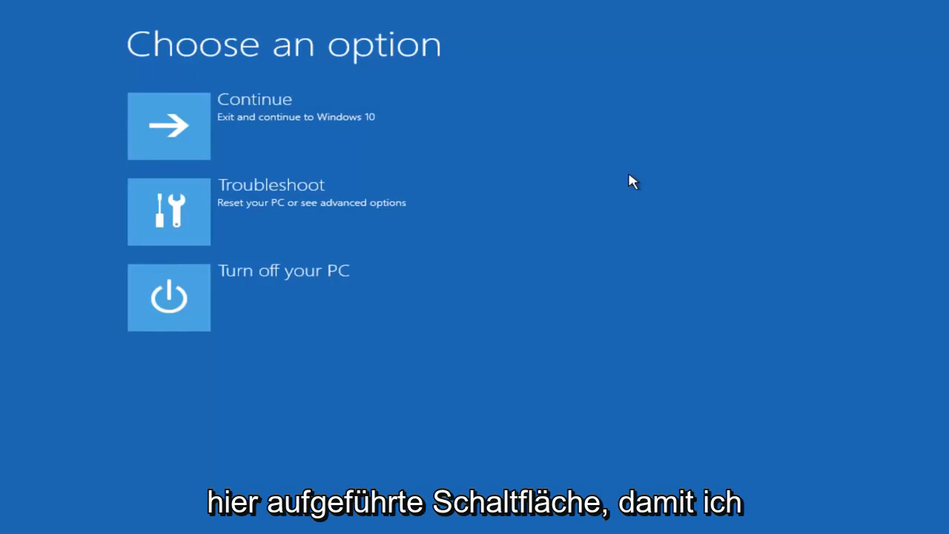
{"action": "mouse_move", "coordinate": [185, 223]}
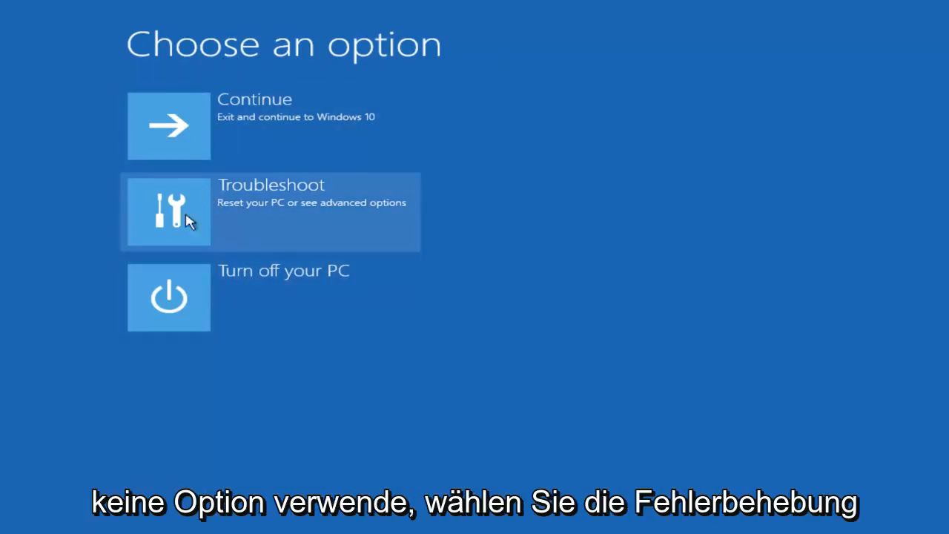
{"action": "left_click", "coordinate": [270, 210]}
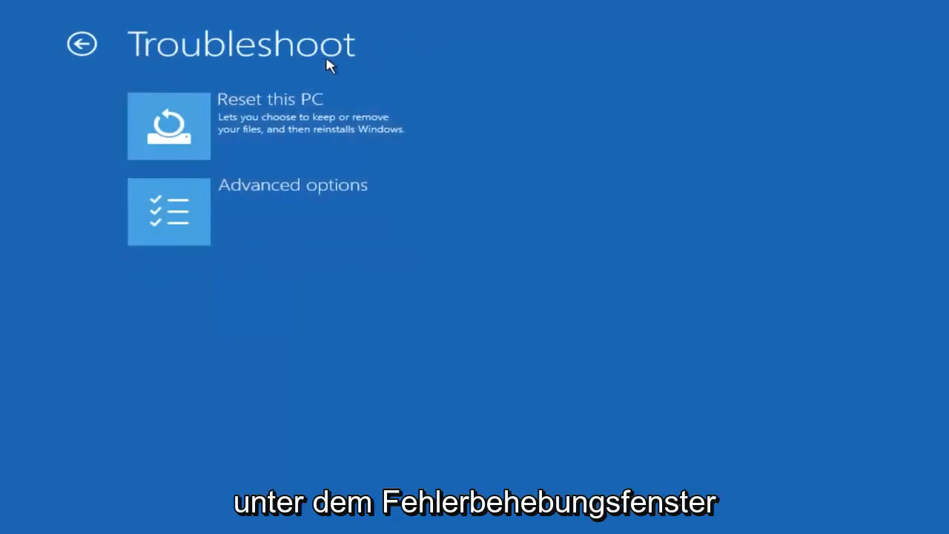
{"action": "mouse_move", "coordinate": [270, 211]}
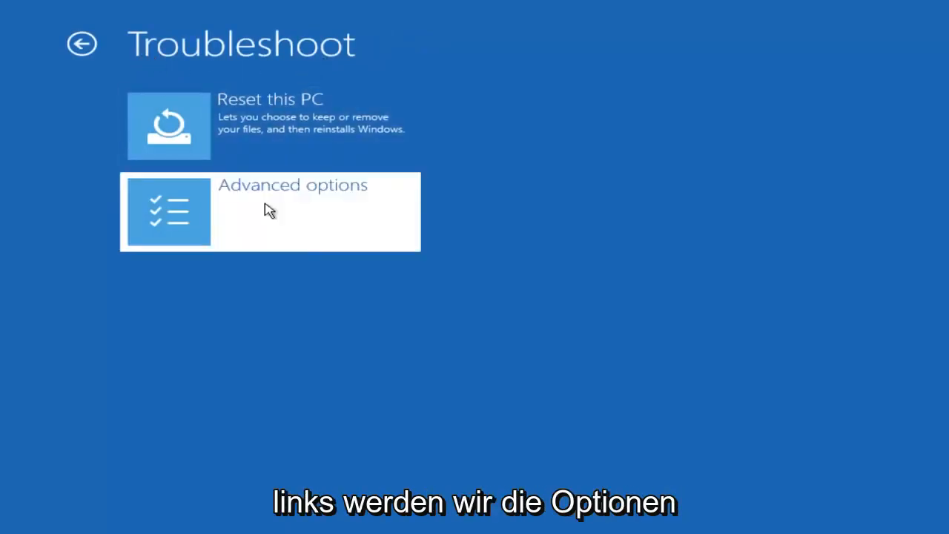
{"action": "left_click", "coordinate": [270, 210]}
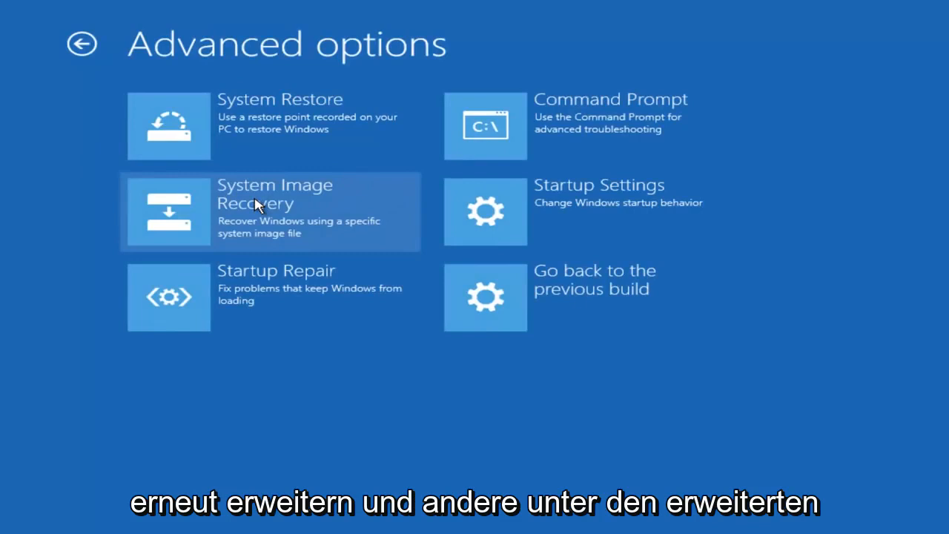
{"action": "mouse_move", "coordinate": [551, 132]}
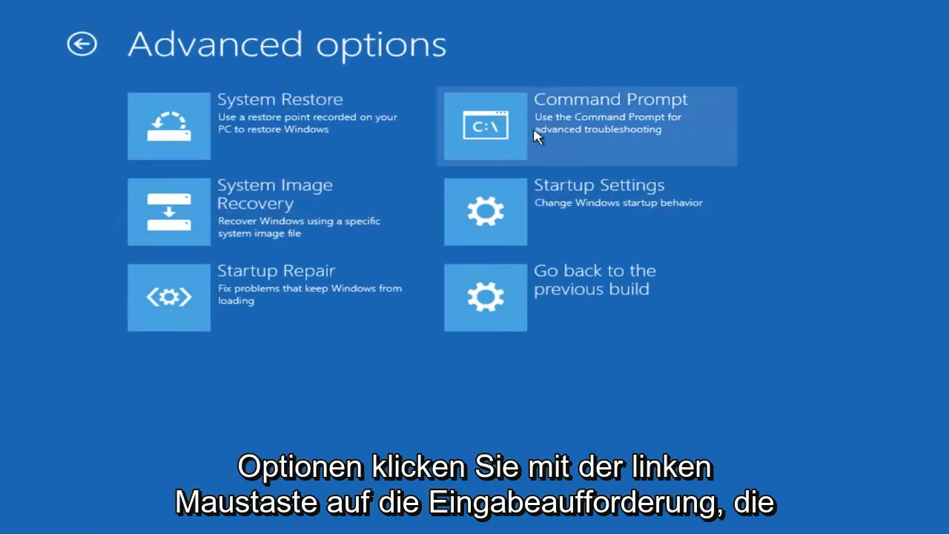
- Launch Command Prompt, switch to drive D: and list its directory with dir
{"action": "left_click", "coordinate": [586, 126]}
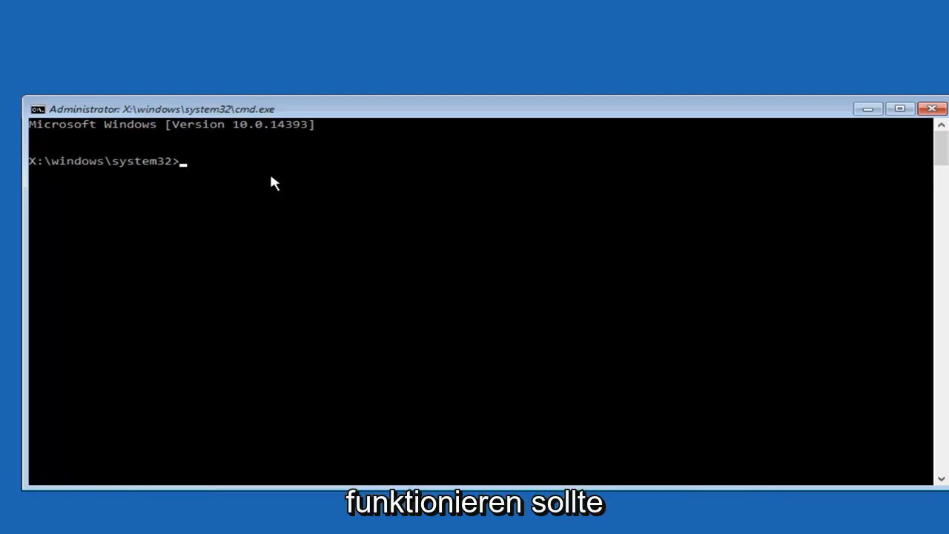
{"action": "type", "text": "d"}
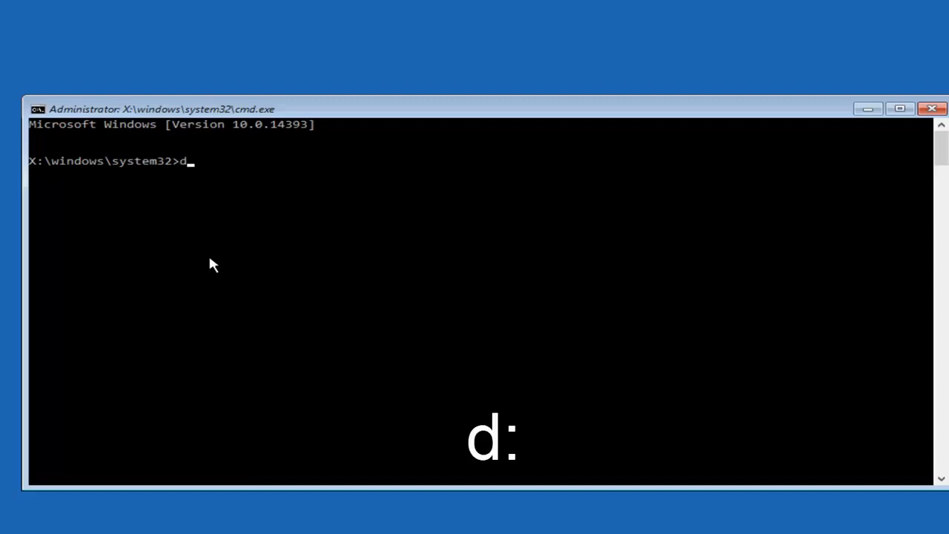
{"action": "key", "text": "Return"}
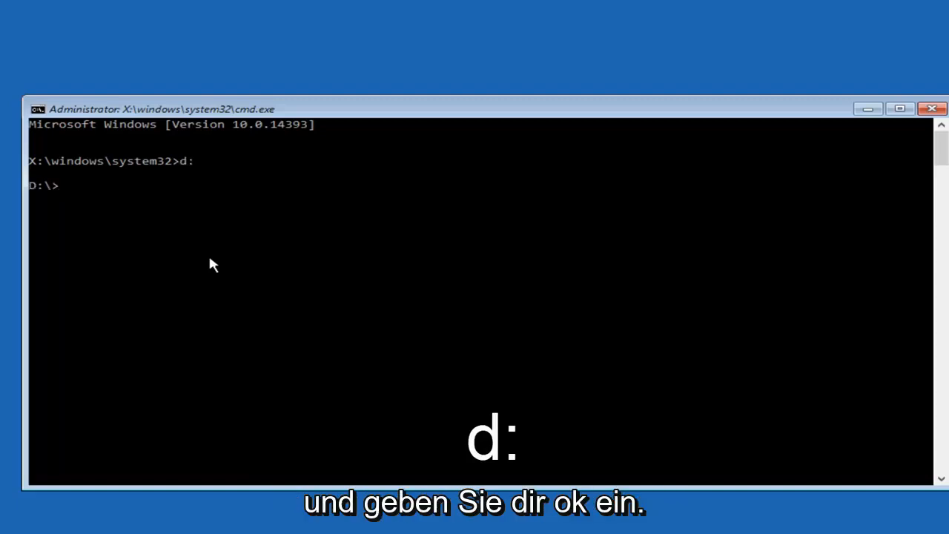
{"action": "type", "text": "dir"}
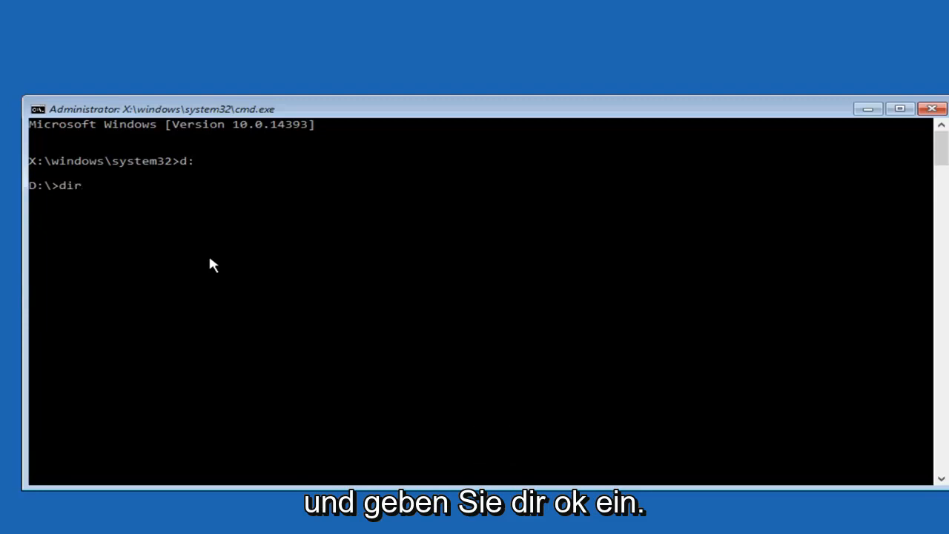
{"action": "key", "text": "Return"}
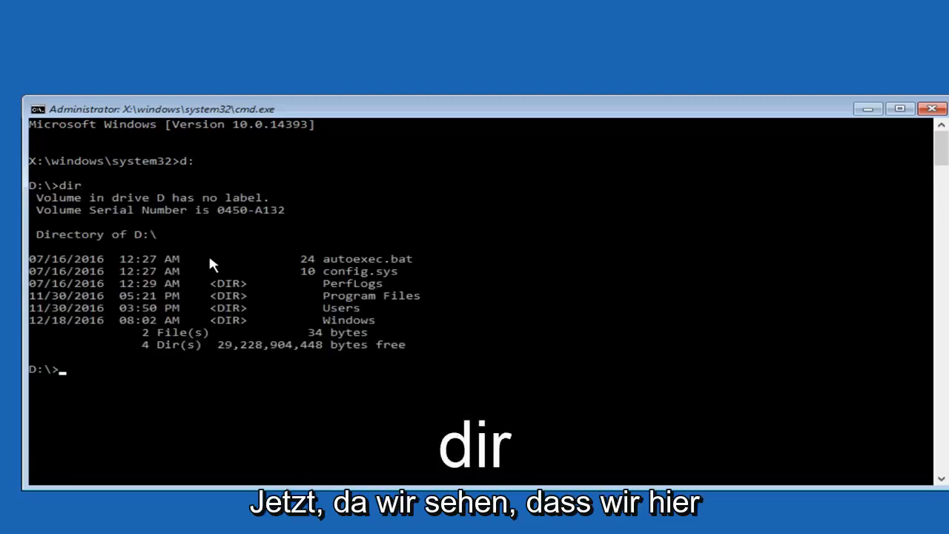
{"action": "mouse_move", "coordinate": [275, 394]}
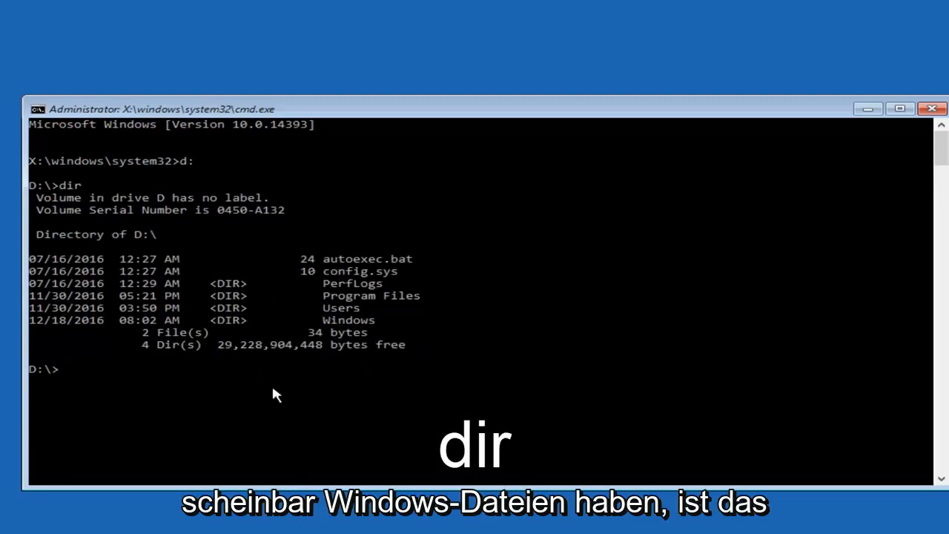
{"action": "mouse_move", "coordinate": [275, 319]}
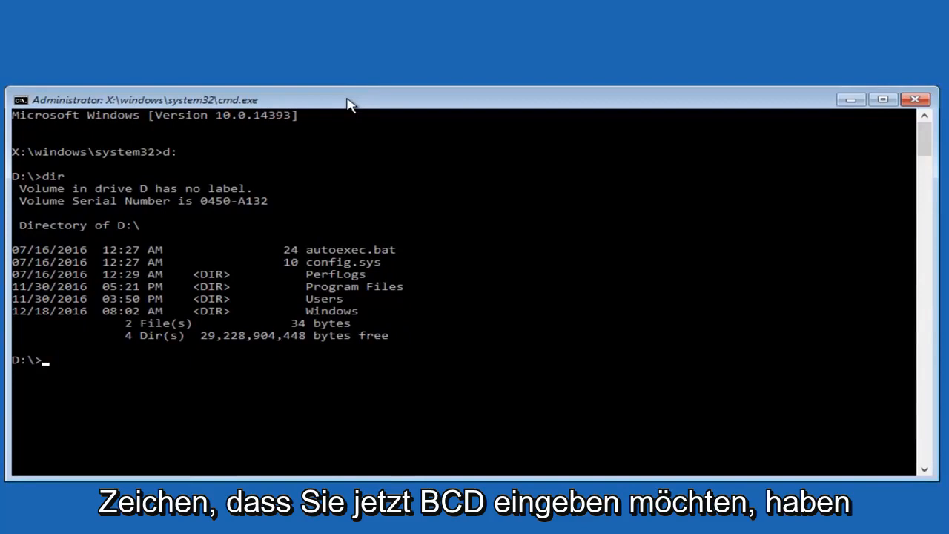
- Run bcdedit to list boot entries, showing safeboot set to Minimal
{"action": "type", "text": "bcd"}
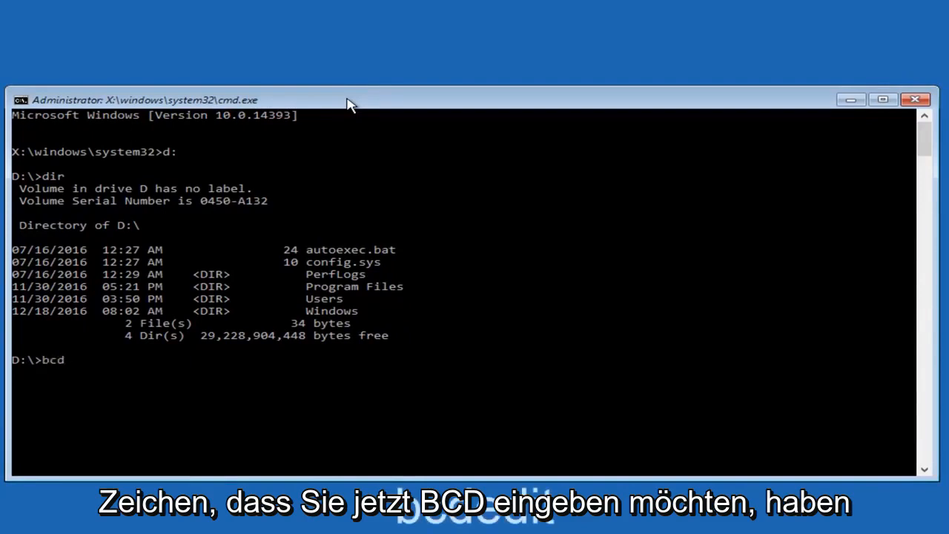
{"action": "type", "text": "edit"}
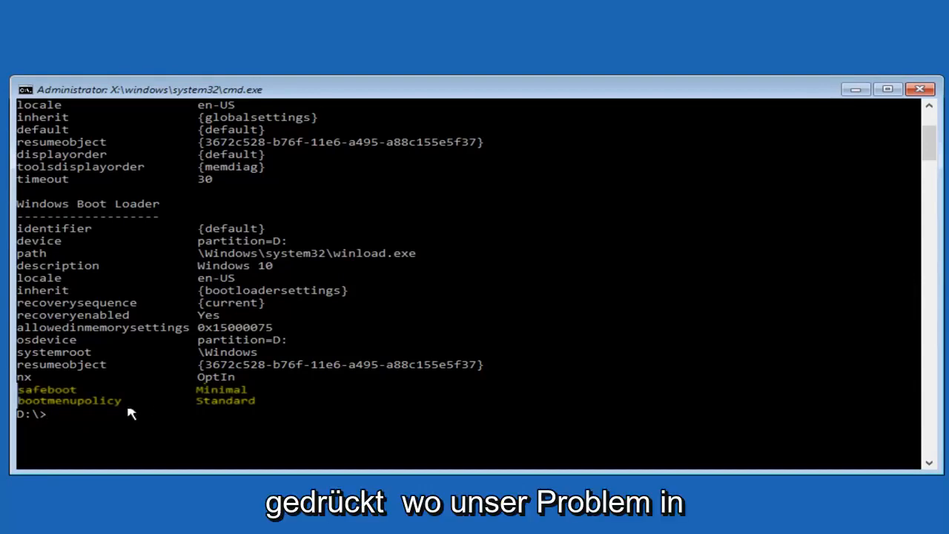
{"action": "mouse_move", "coordinate": [156, 433]}
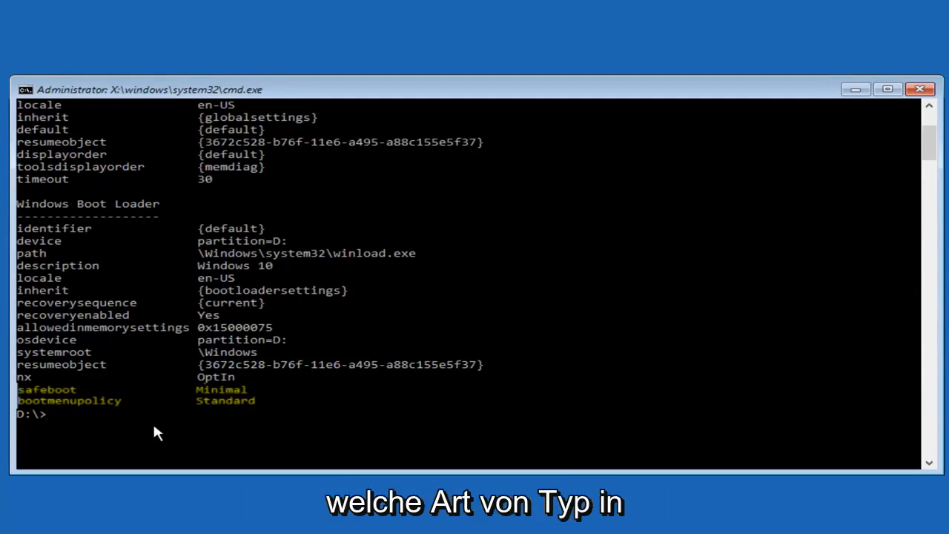
- Run bcdedit /deletevalue {default} safeboot, reported as completed successfully
{"action": "type", "text": "bcdedit"}
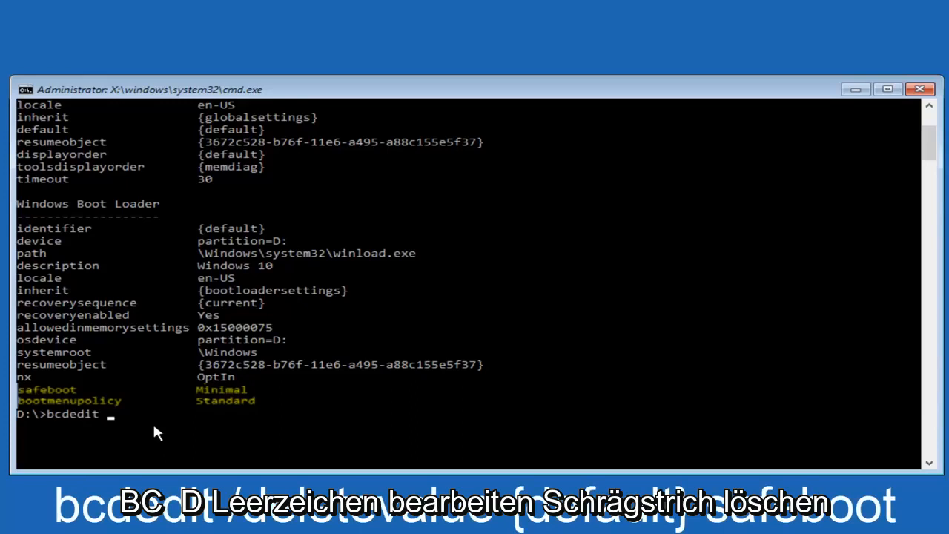
{"action": "type", "text": "/"}
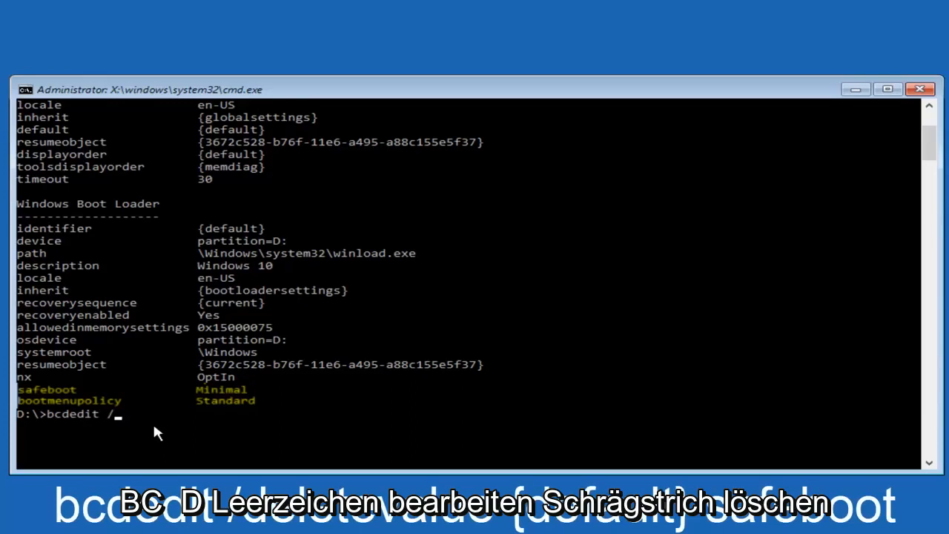
{"action": "type", "text": "deletevalue"}
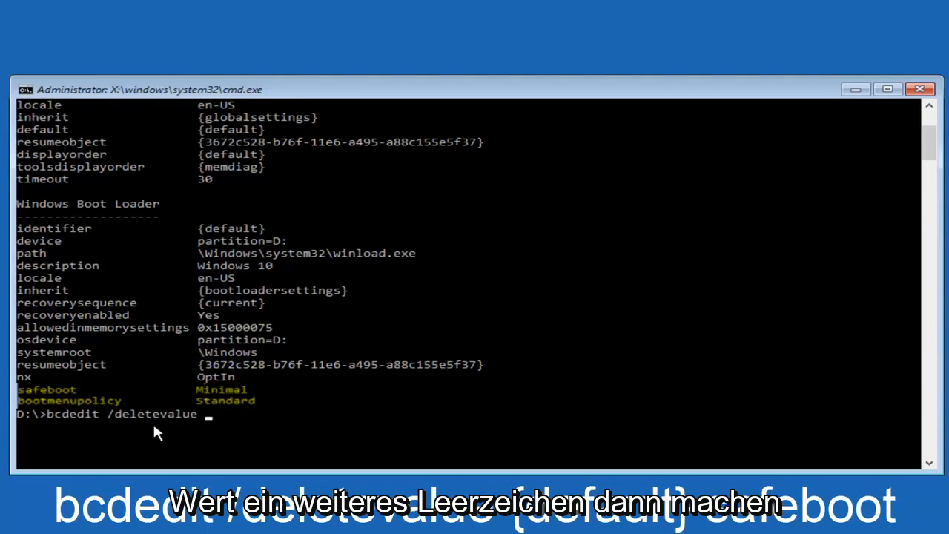
{"action": "type", "text": "{default"}
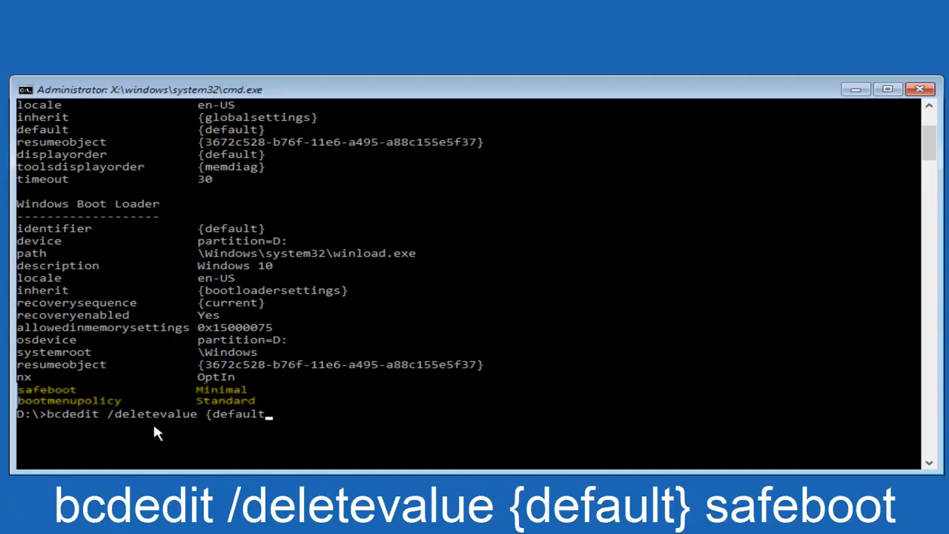
{"action": "type", "text": "}"}
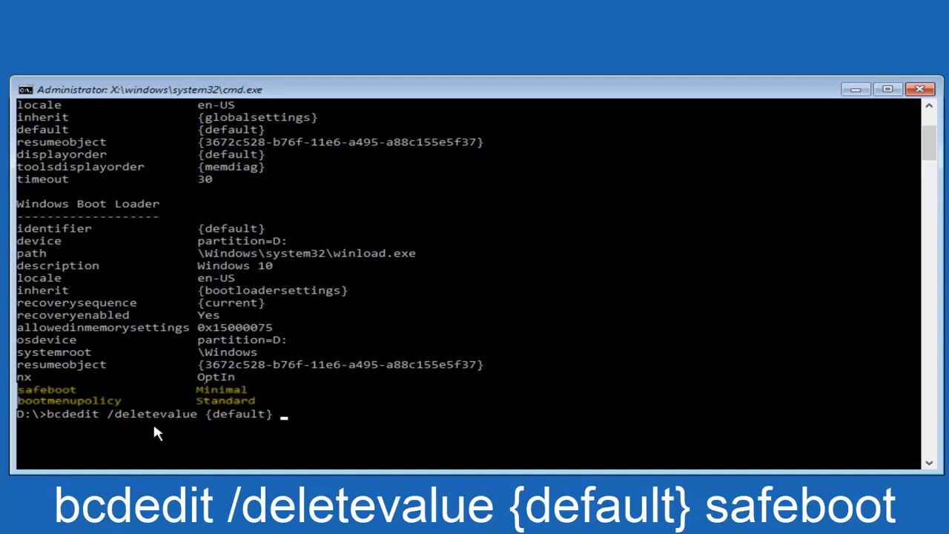
{"action": "type", "text": "safeboot"}
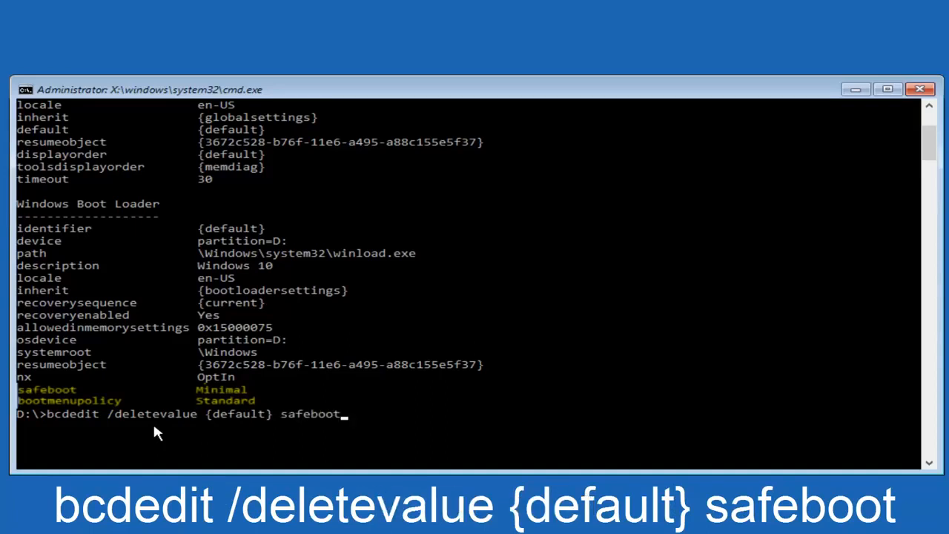
{"action": "key", "text": "Return"}
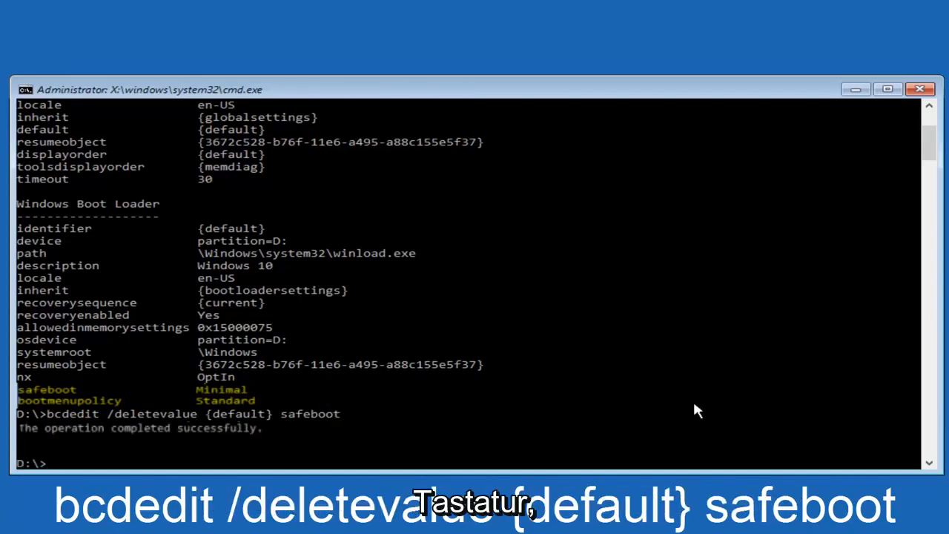
{"action": "mouse_move", "coordinate": [690, 414]}
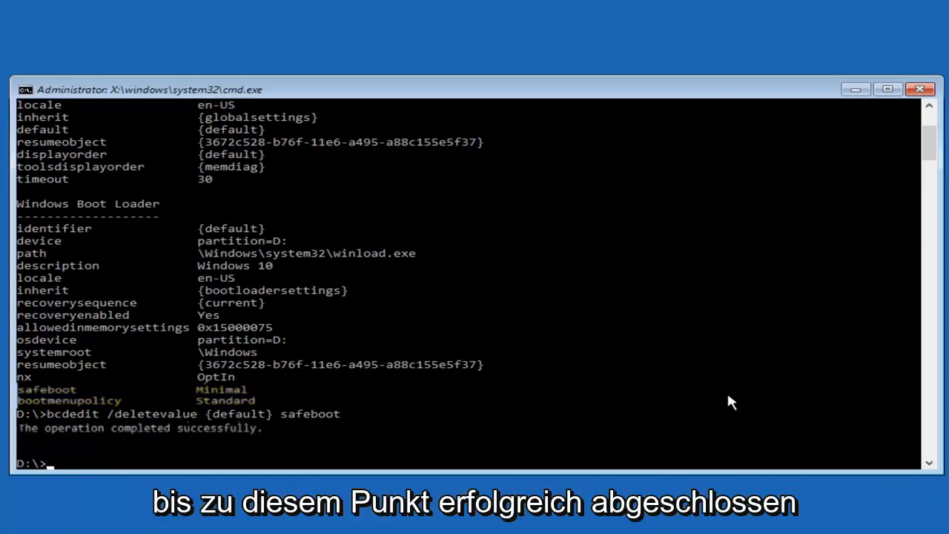
{"action": "mouse_move", "coordinate": [775, 374]}
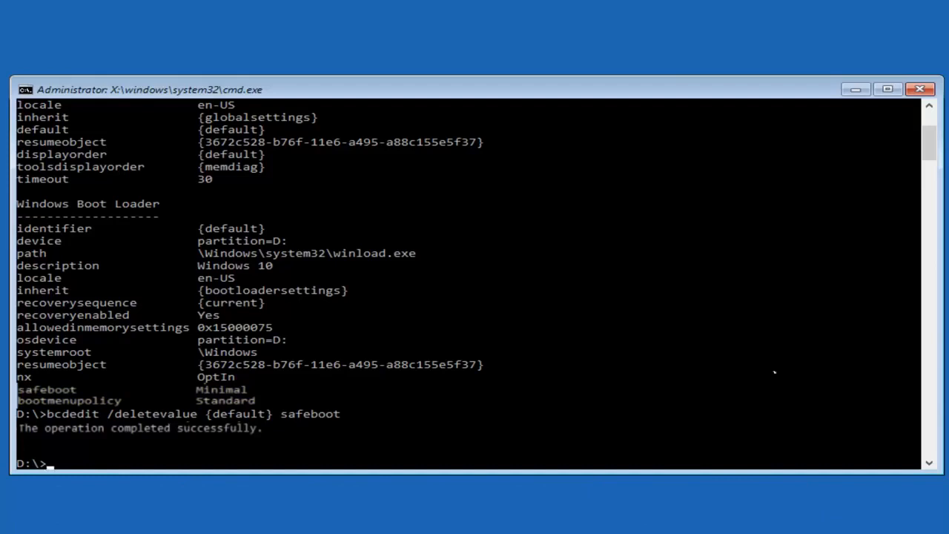